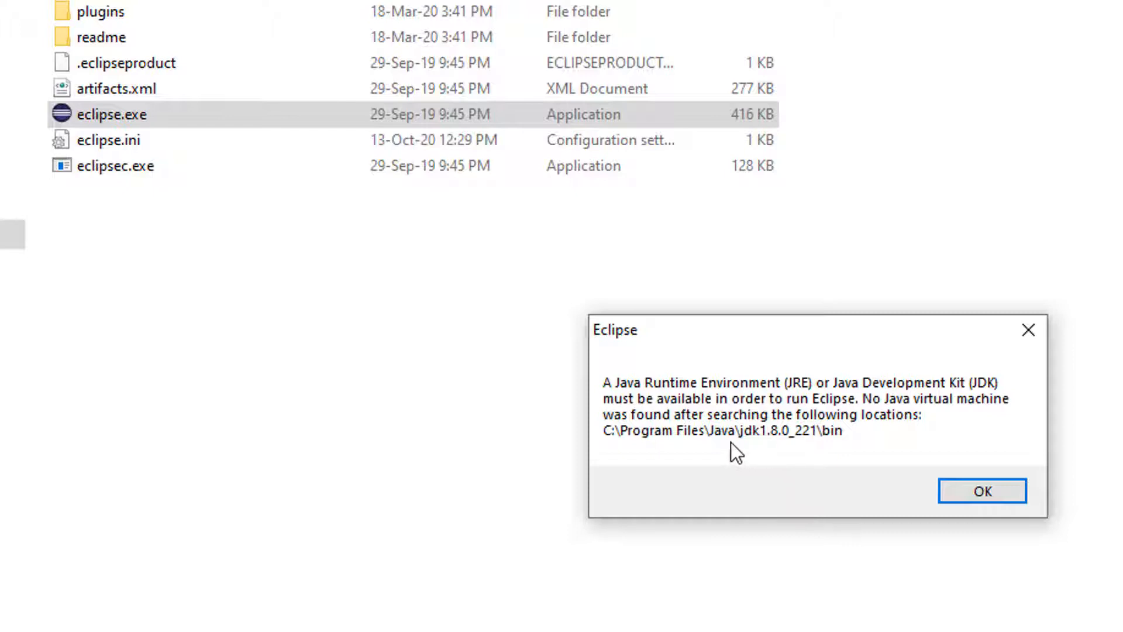
pyautogui.moveTo(721, 455)
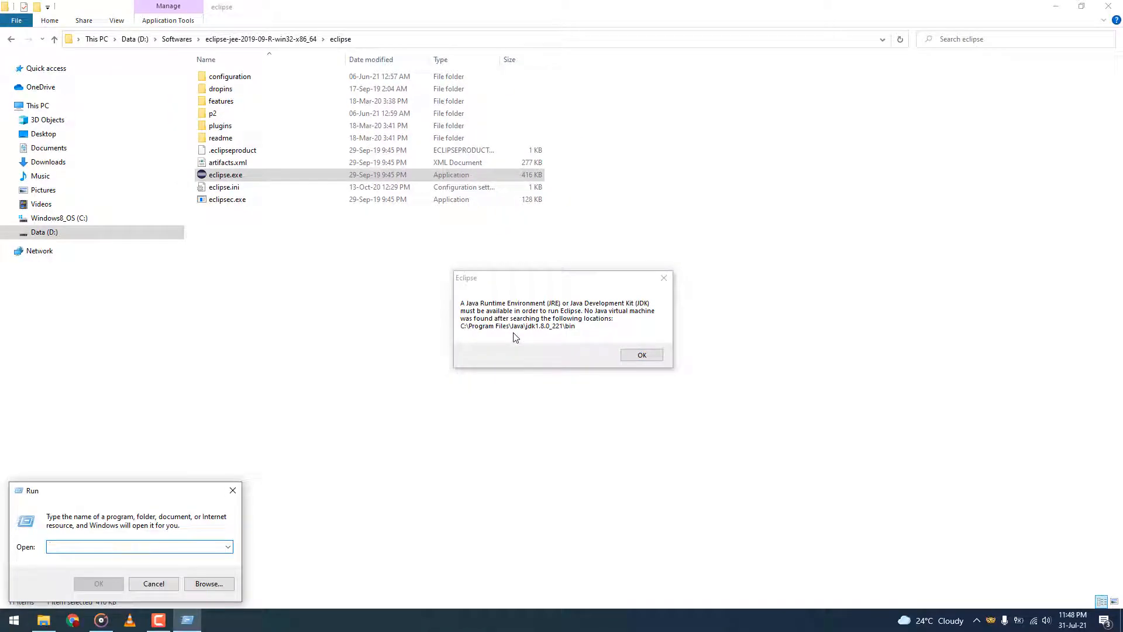
# Enter the path c:\Program Files\java in the Run box.
pyautogui.write('c:\\')
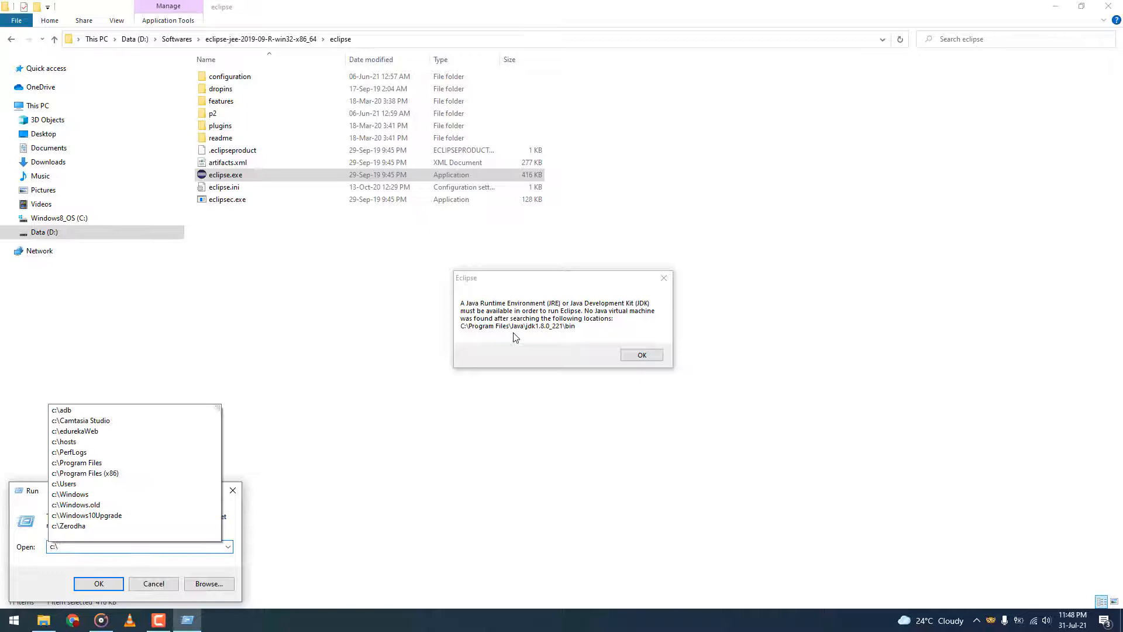
pyautogui.write('prog')
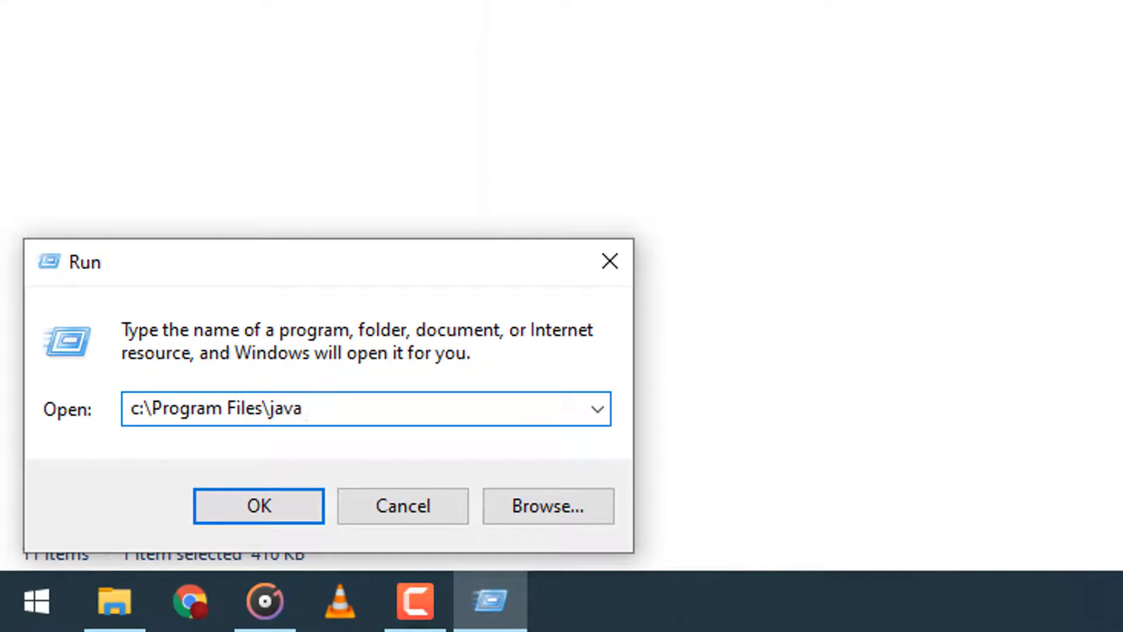
# Open the Java folder and look inside jdk1.8.0_261 to confirm the installed JDK.
pyautogui.click(258, 504)
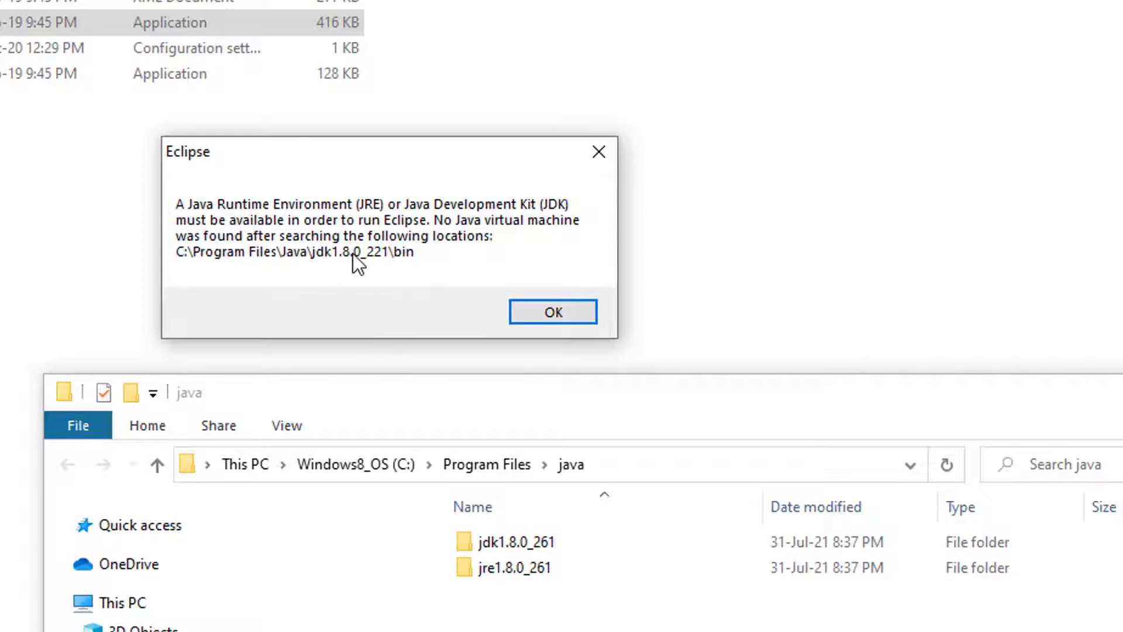
pyautogui.click(513, 541)
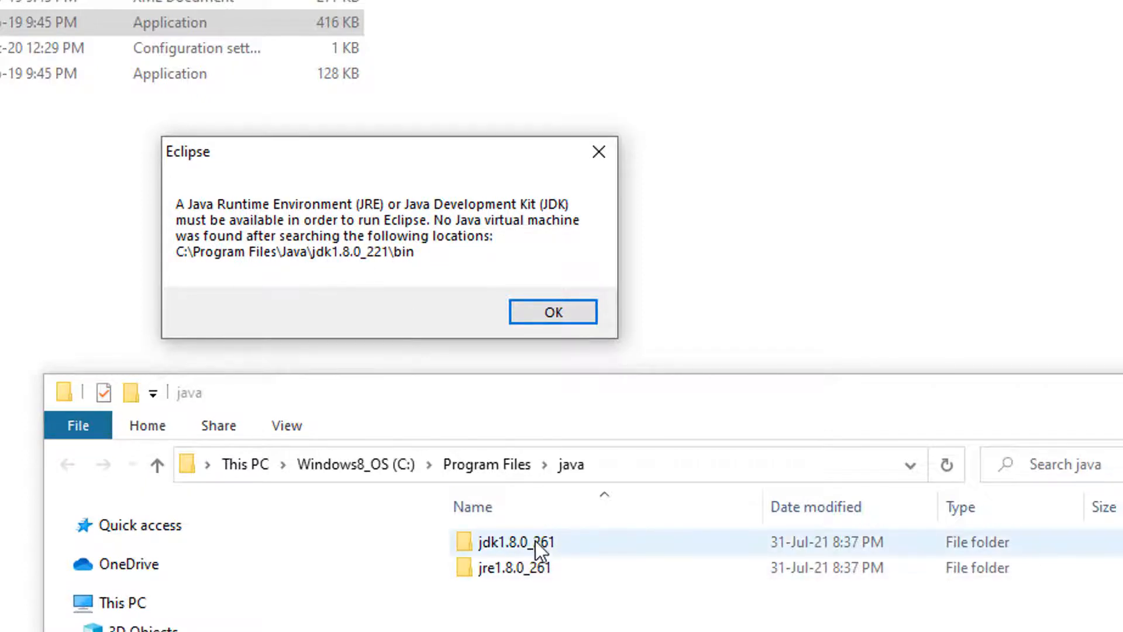
pyautogui.doubleClick(517, 542)
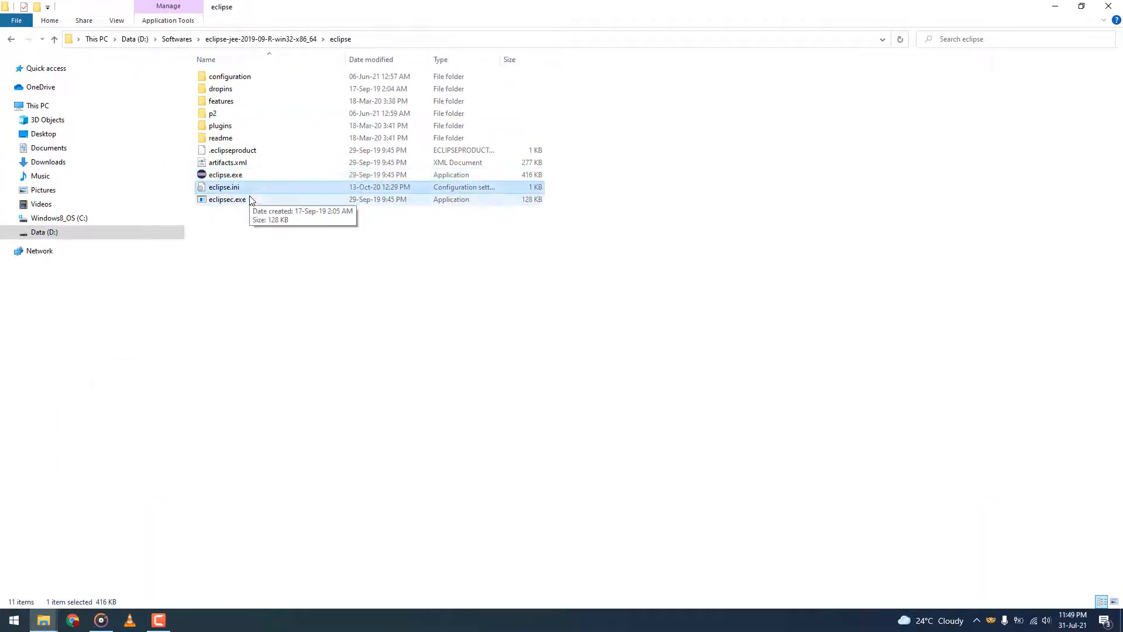
# Select eclipse.ini in the Eclipse folder and open it with Edit from its context menu.
pyautogui.click(223, 187)
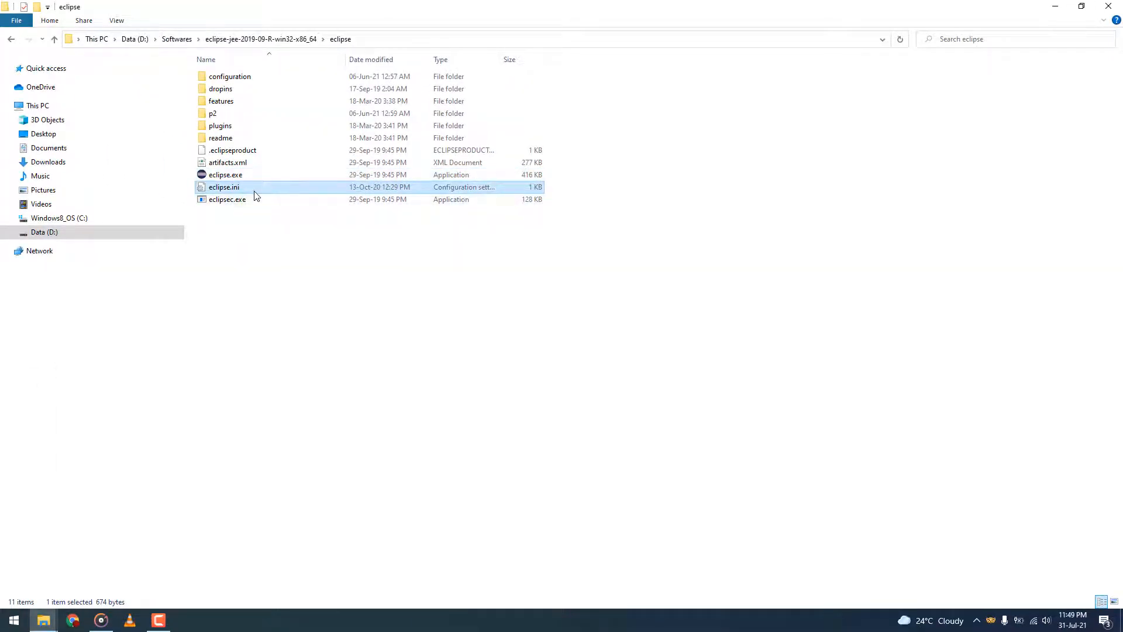
pyautogui.rightClick(224, 187)
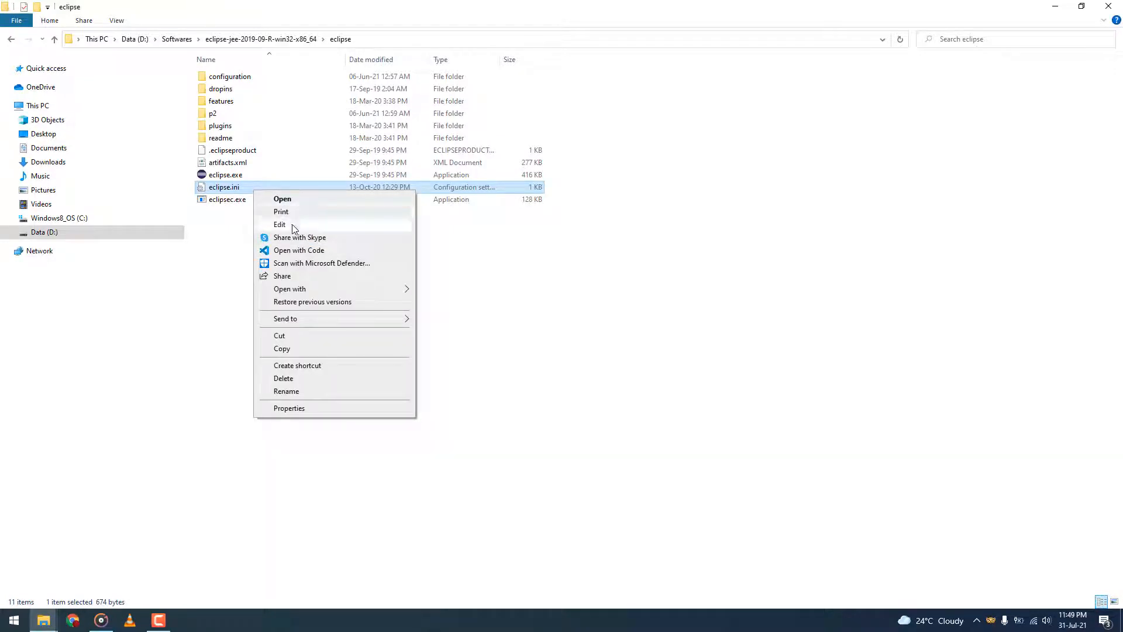
pyautogui.click(279, 224)
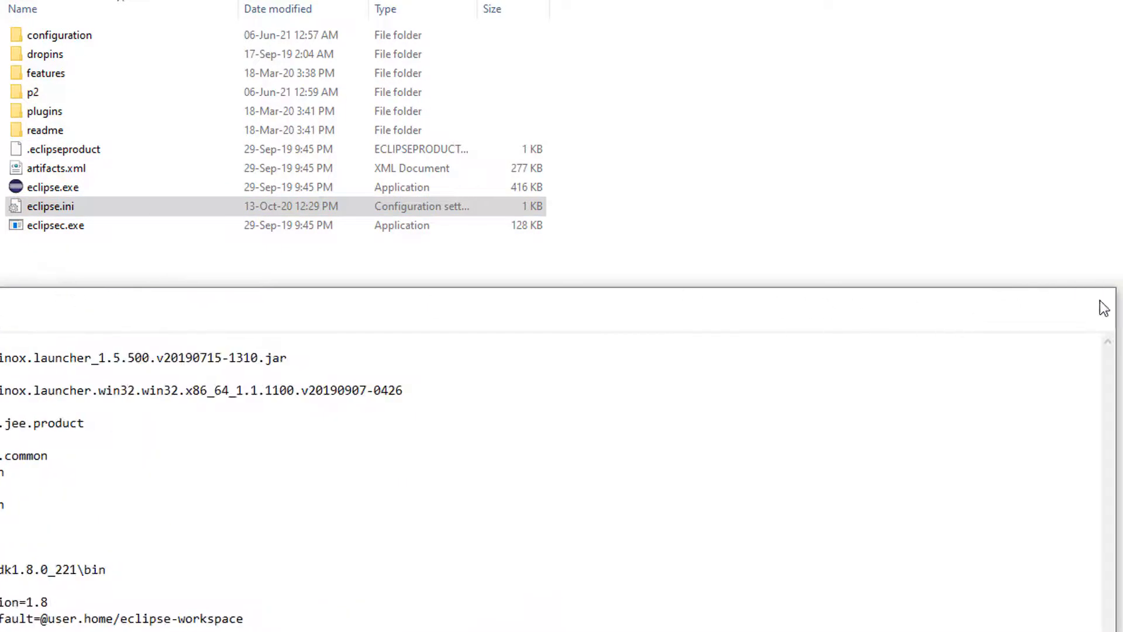
# Open eclipse.ini in Notepad and set the -vm path to jdk1.8.0_261\bin.
pyautogui.rightClick(50, 206)
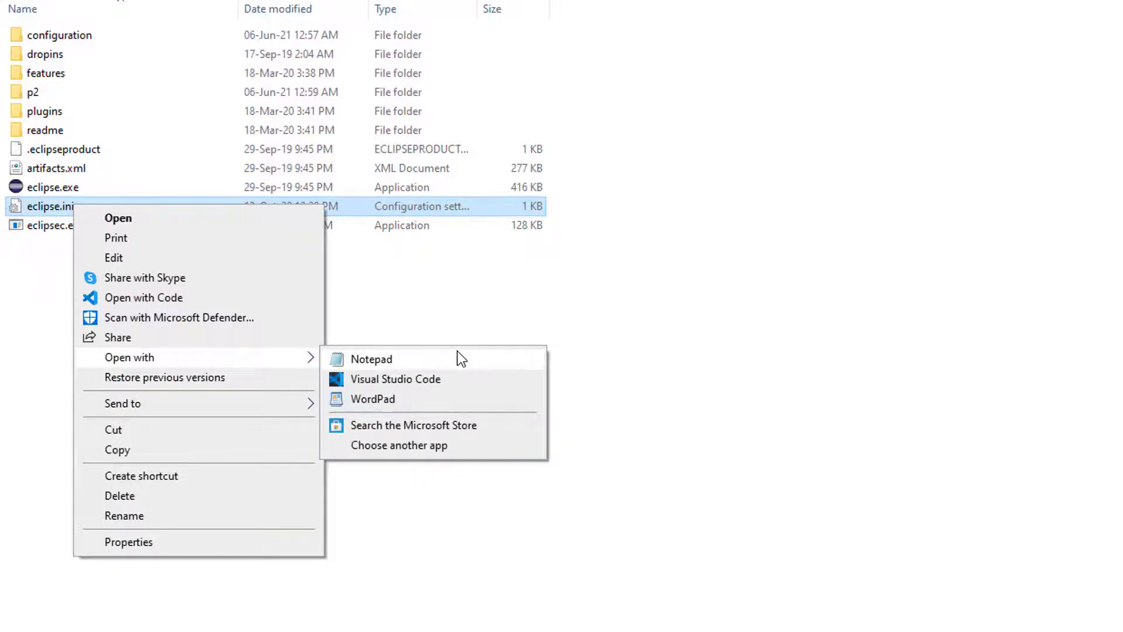
pyautogui.click(371, 359)
pyautogui.write('C:\\Program Files\\java\\jdk1.8.0_261')
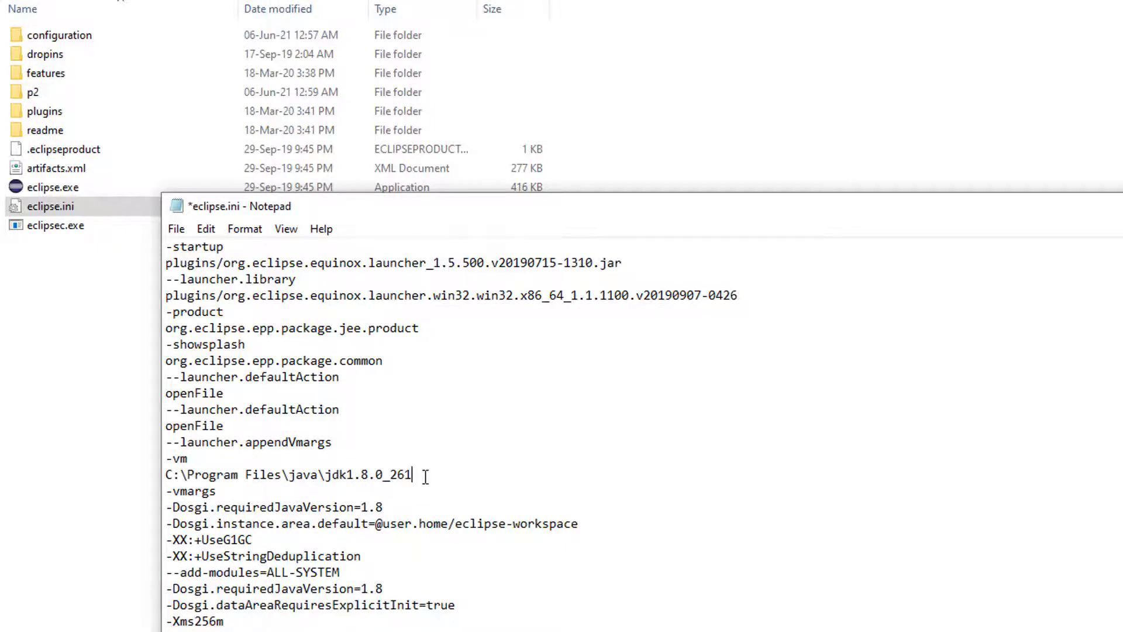
pyautogui.write('\\bin')
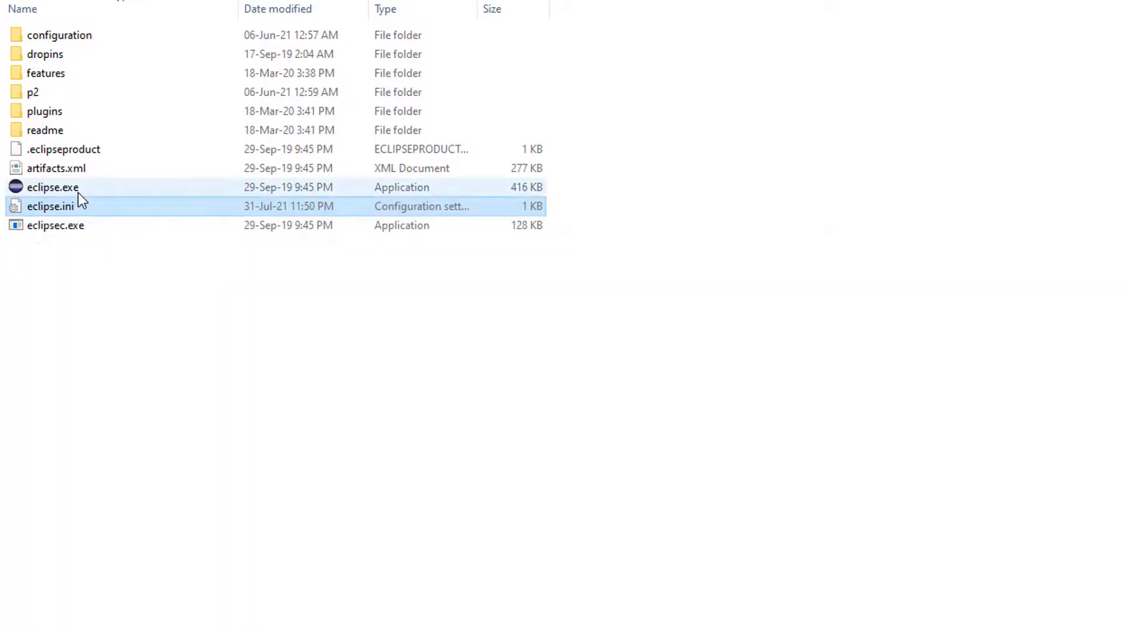
# Launch eclipse.exe from the installation folder with the corrected JDK settings.
pyautogui.doubleClick(52, 188)
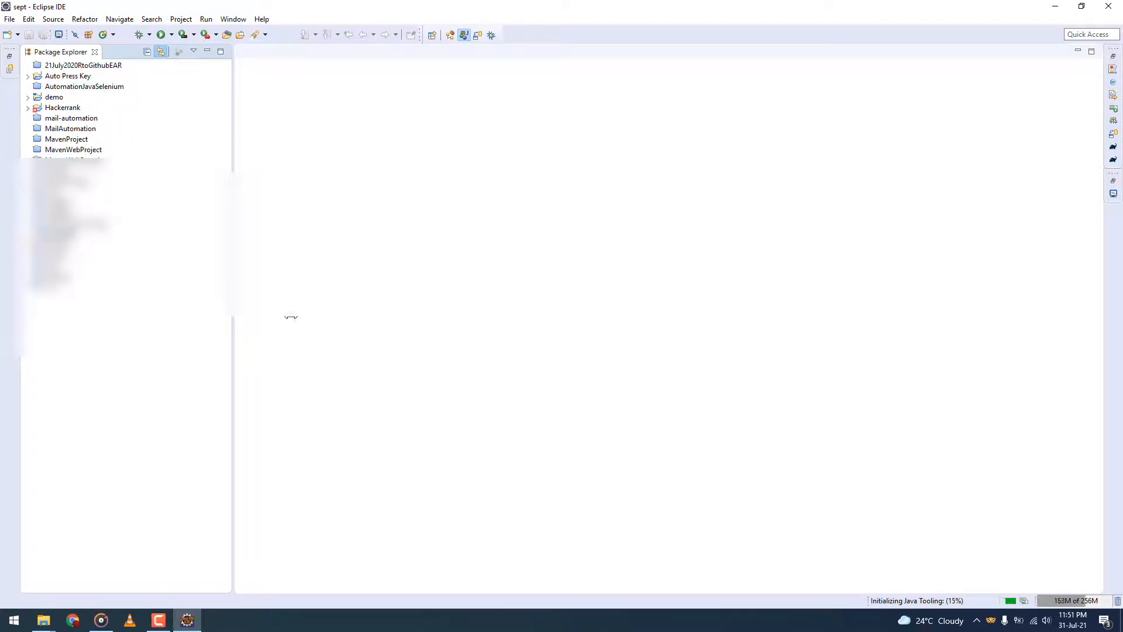
pyautogui.moveTo(734, 279)
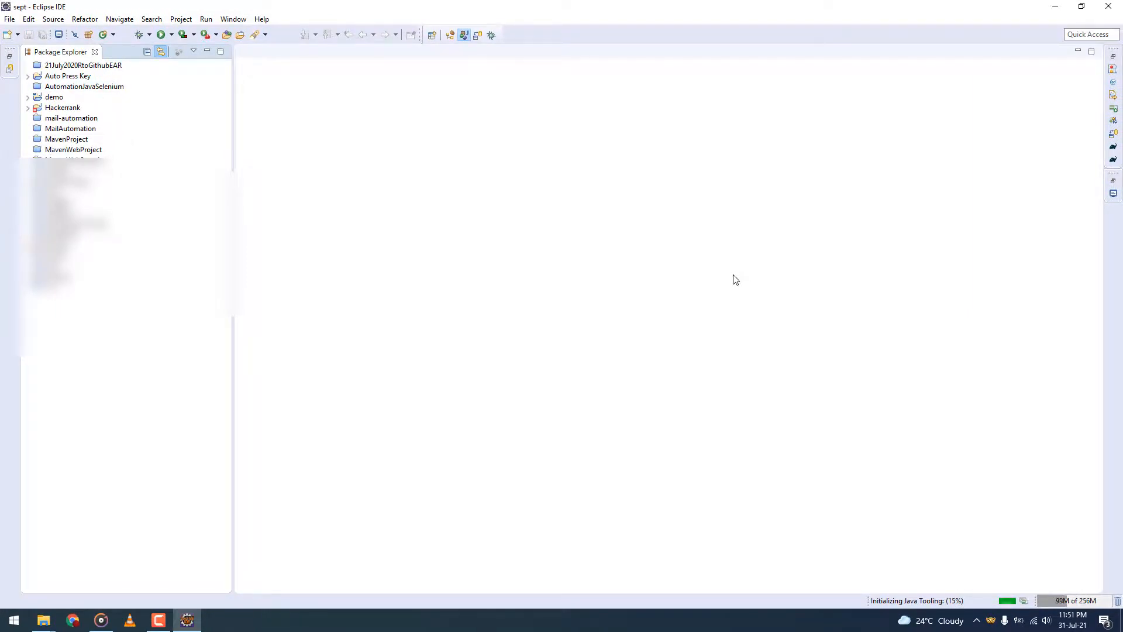